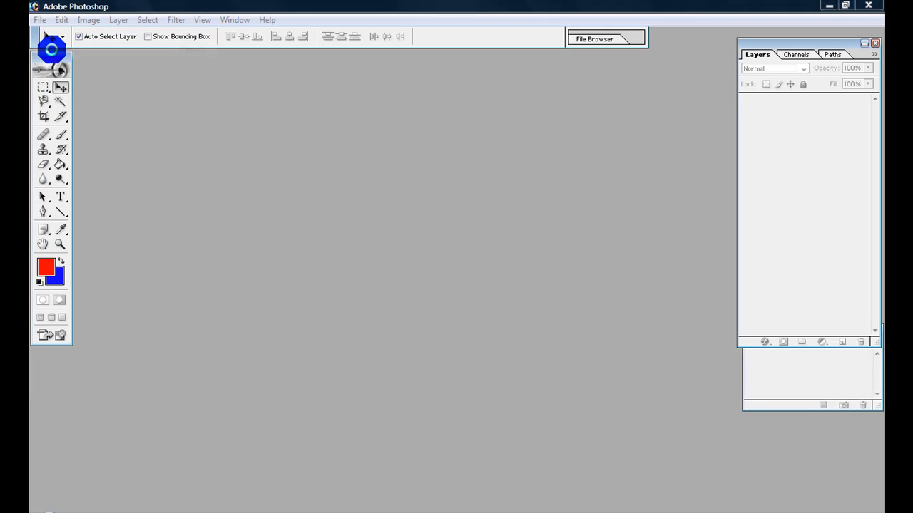
Open the three counter photos of the man from the clones folder as separate documents
left_click(40, 20)
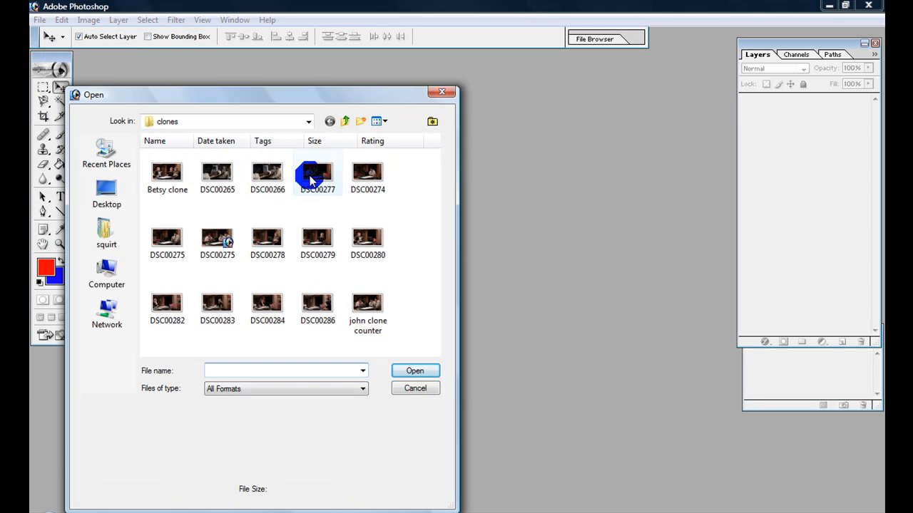
mouse_move(314, 174)
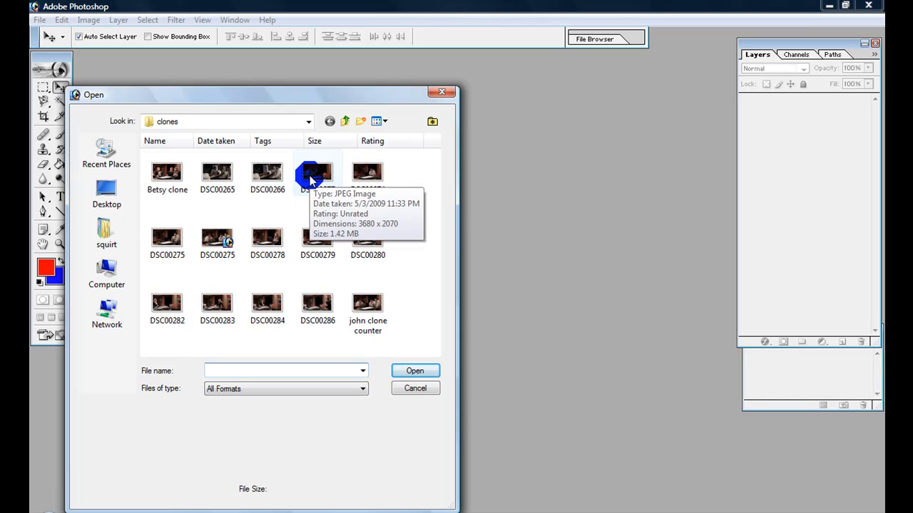
left_click(167, 237)
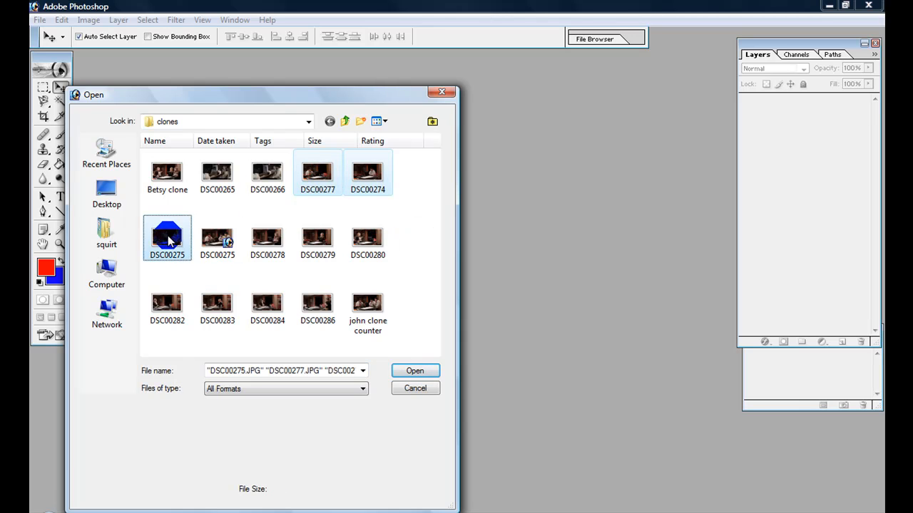
left_click(414, 370)
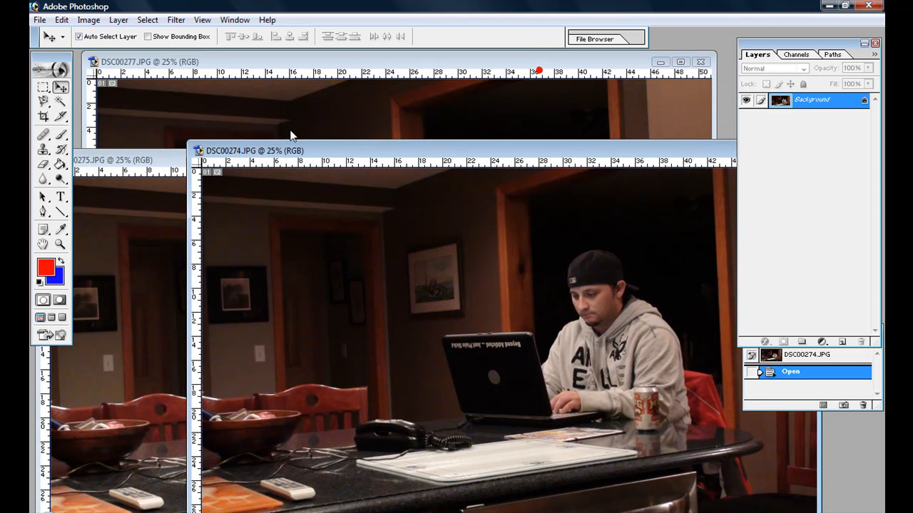
mouse_move(74, 92)
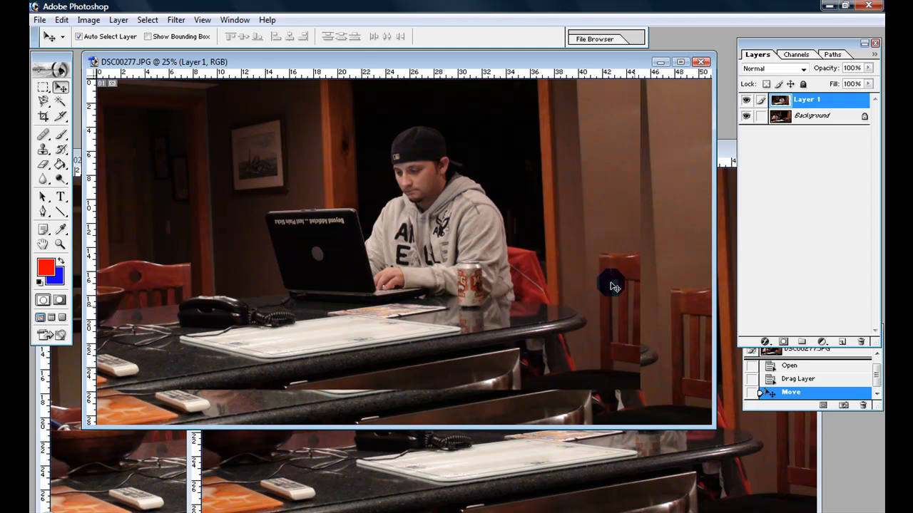
mouse_move(439, 200)
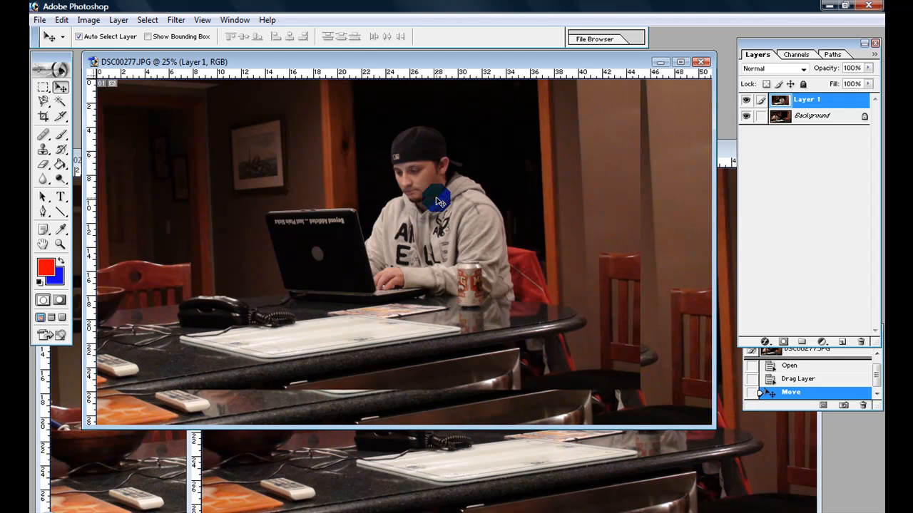
Align the laptop and can-holding shots as Layer 1 and Layer 2 over DSC00277, toggling visibility to check
left_click_drag(439, 199, 439, 171)
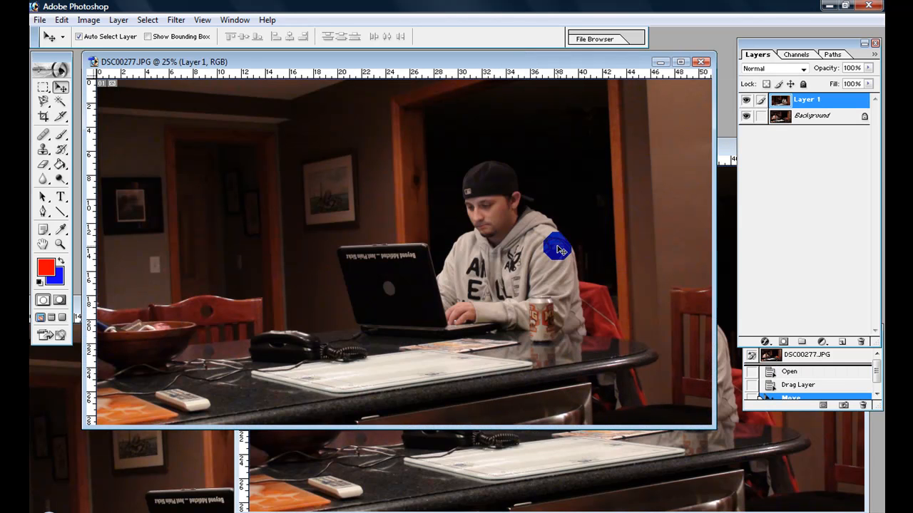
left_click(789, 371)
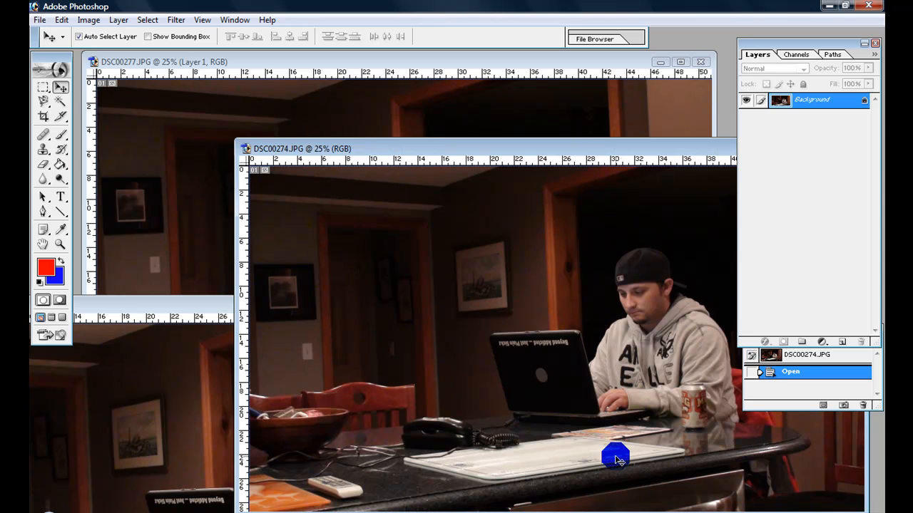
mouse_move(191, 207)
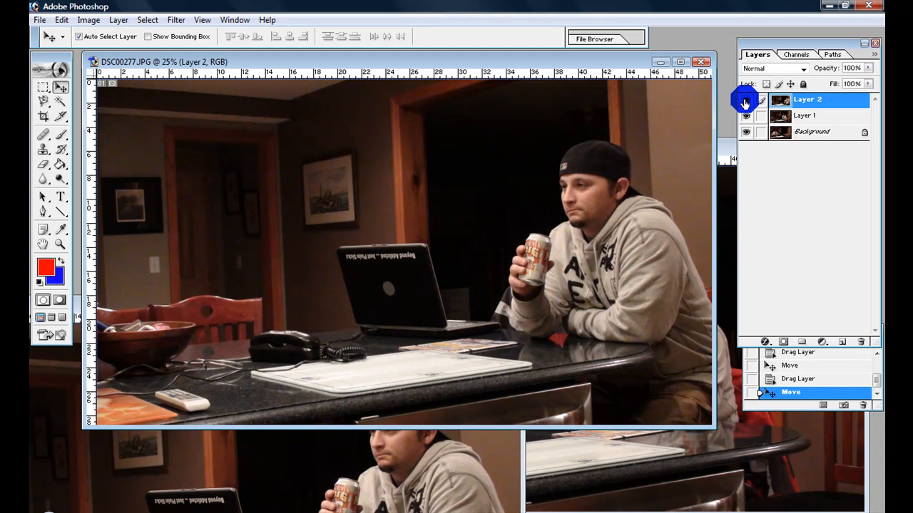
left_click(746, 115)
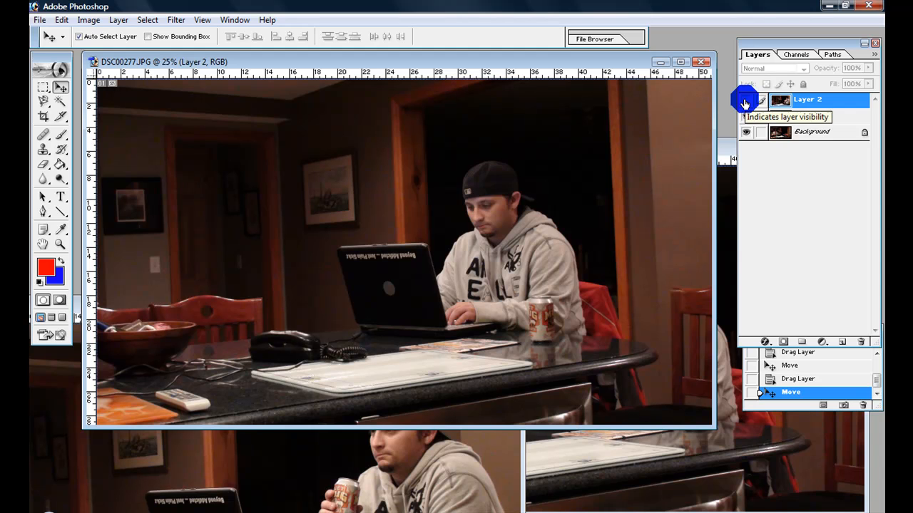
left_click(746, 100)
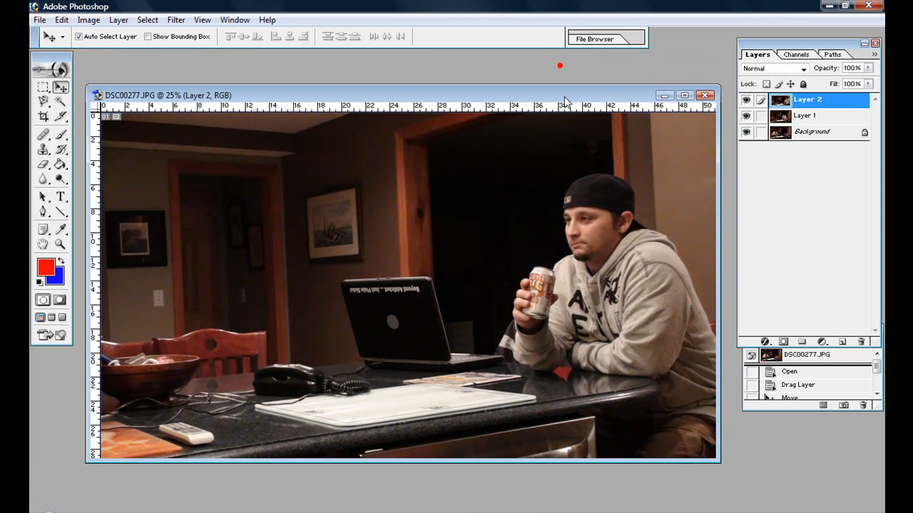
mouse_move(730, 298)
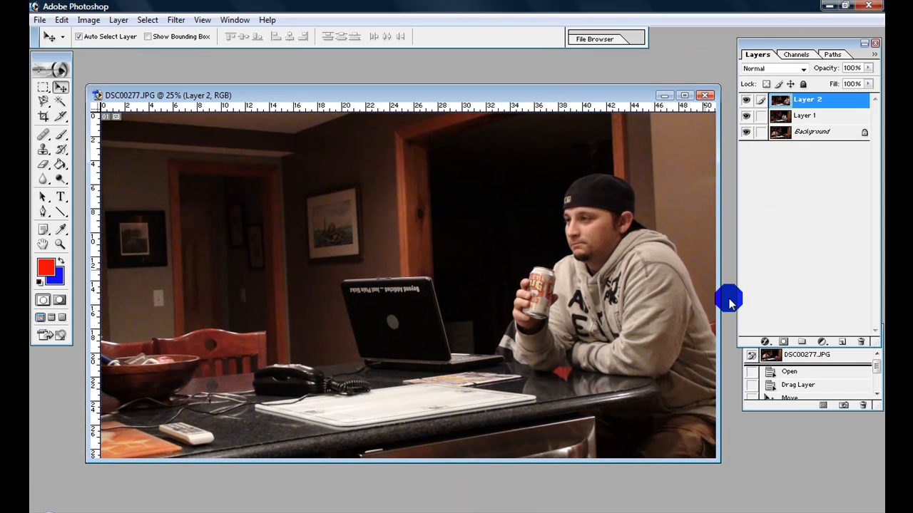
Convert the locked Background into editable Layer 0, then make Layer 2 the active layer
left_click(812, 131)
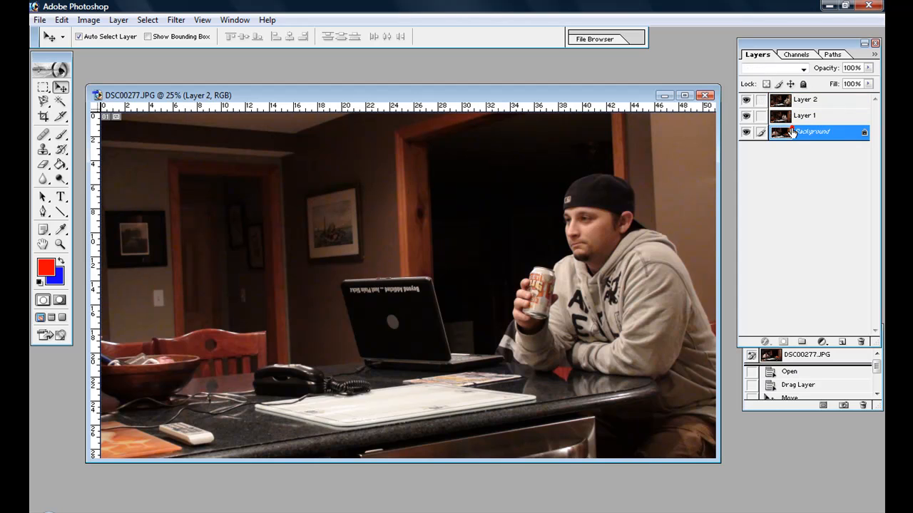
left_click(813, 132)
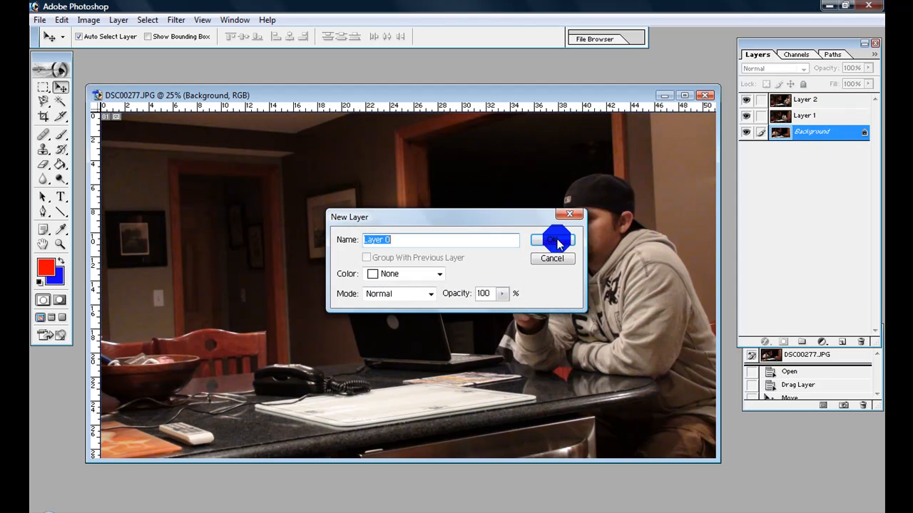
left_click(557, 239)
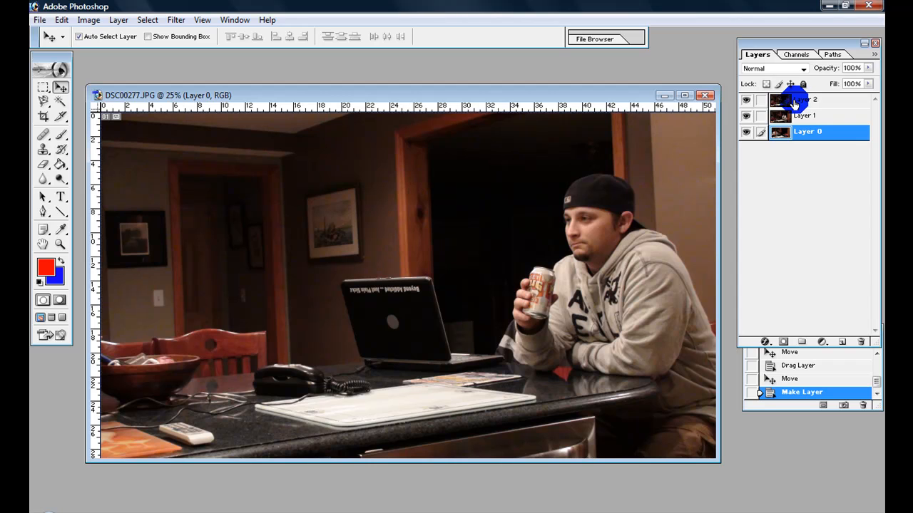
left_click(812, 100)
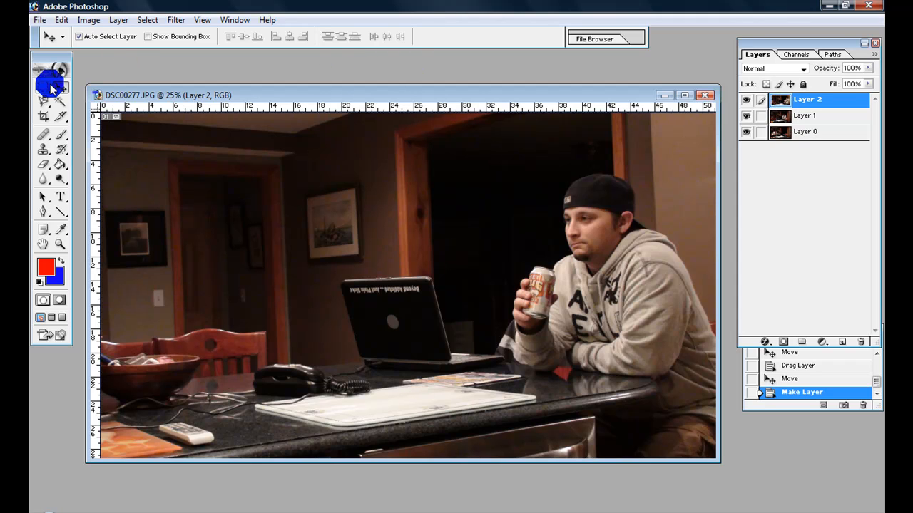
Erase Layer 2 over the laptop man's head and face so he shows through beside the can holder
left_click(43, 166)
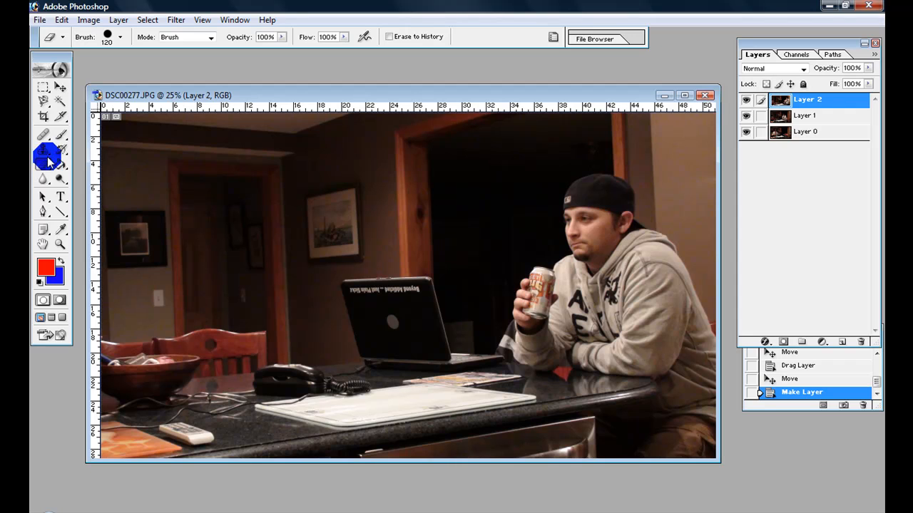
left_click(44, 155)
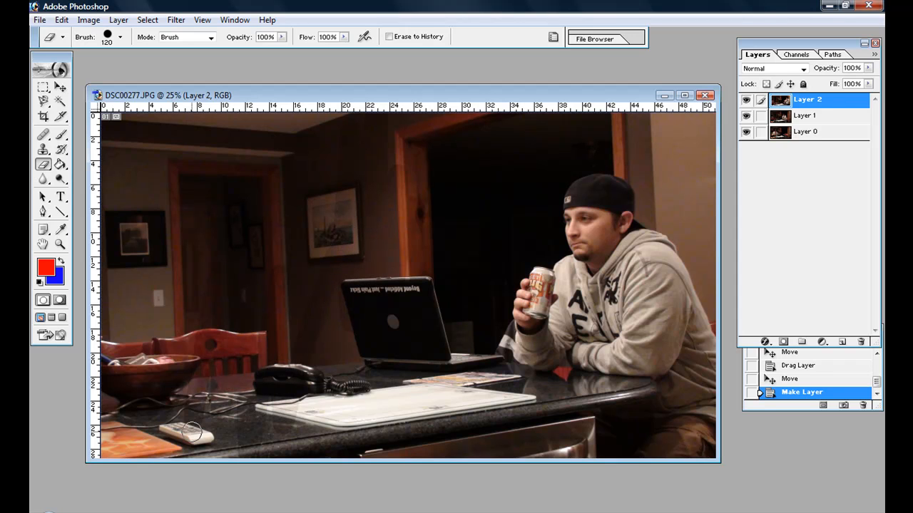
mouse_move(413, 291)
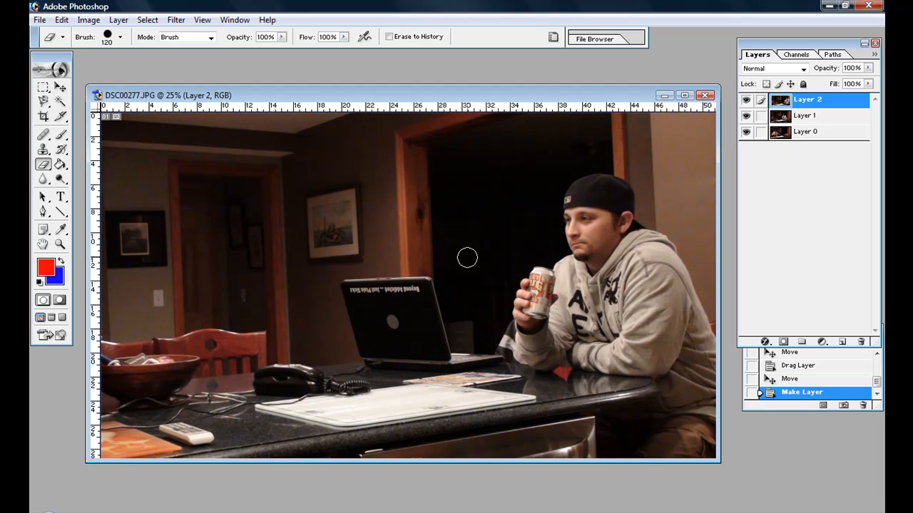
mouse_move(327, 236)
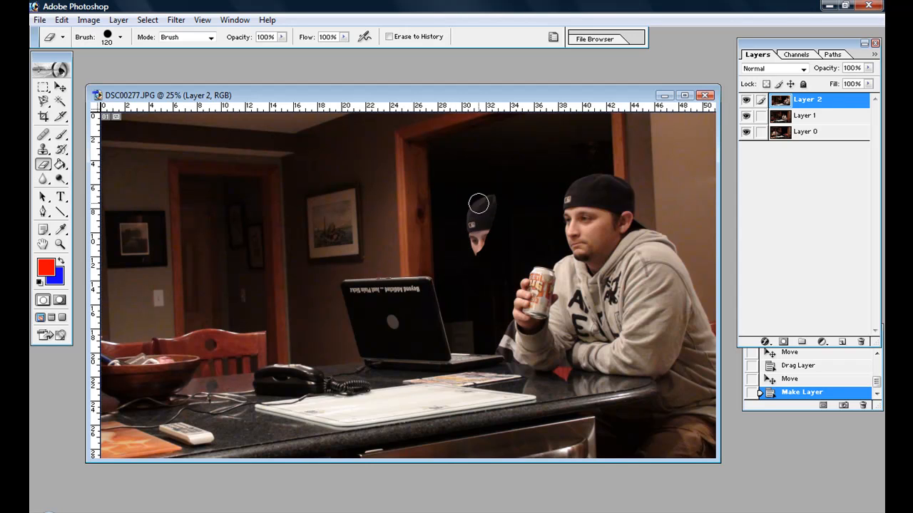
left_click_drag(478, 214, 514, 225)
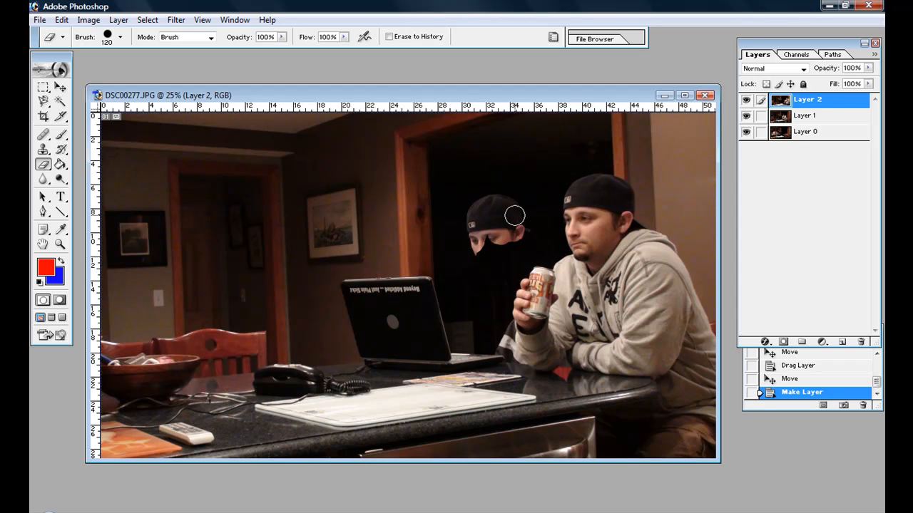
left_click_drag(513, 214, 457, 288)
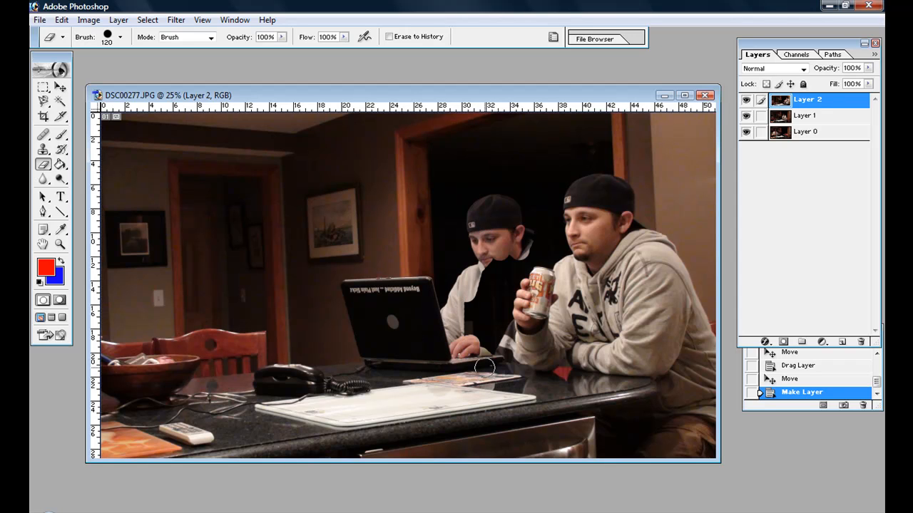
mouse_move(488, 327)
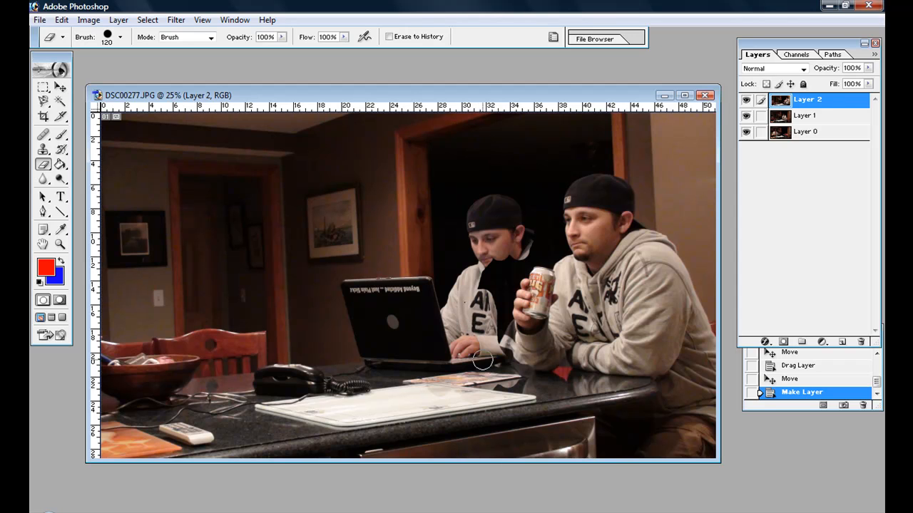
mouse_move(502, 325)
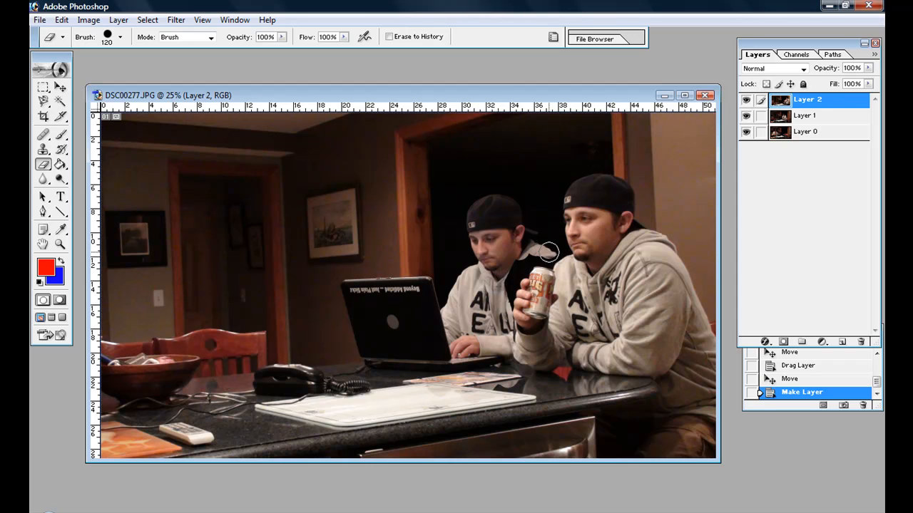
mouse_move(510, 271)
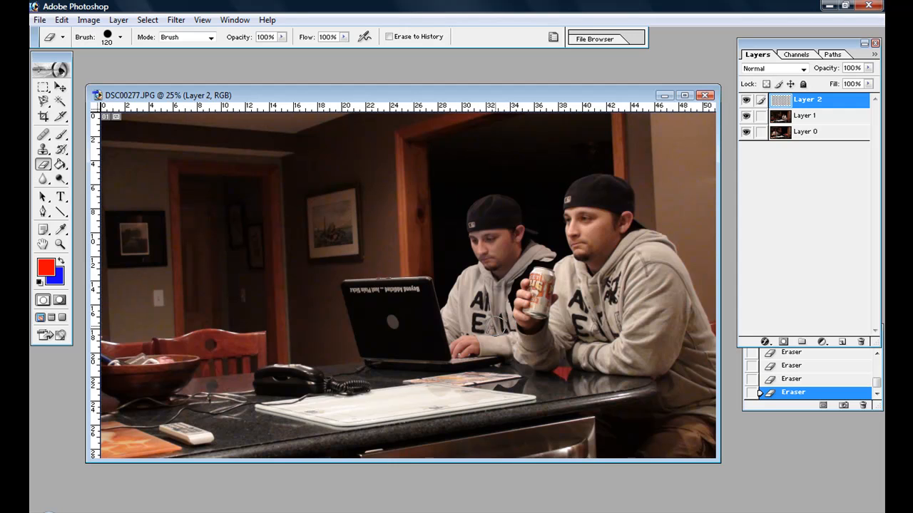
mouse_move(421, 207)
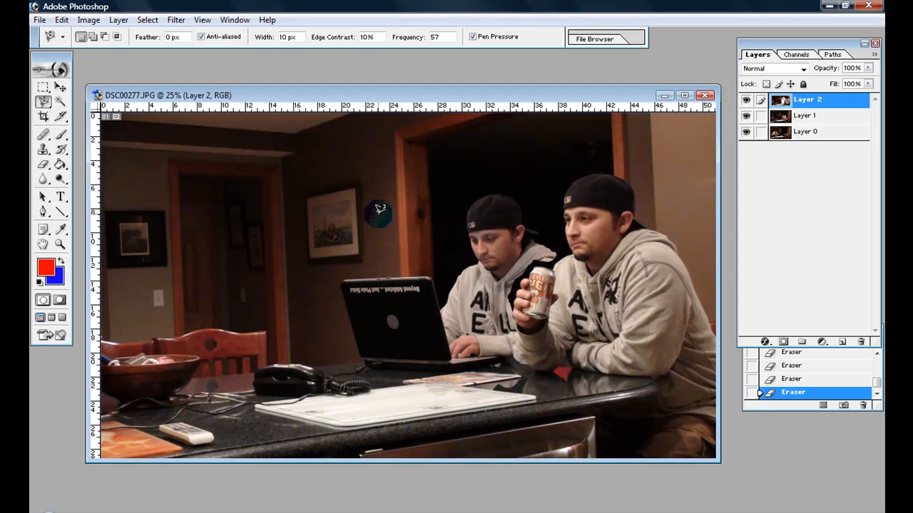
Zoom in on the two men to touch up the erased edge, then fit the whole photo on screen
left_click(60, 245)
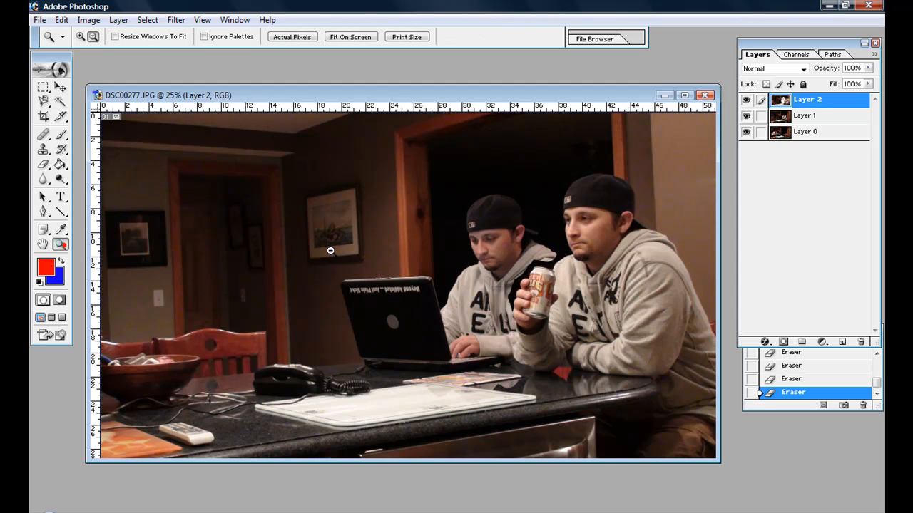
right_click(571, 286)
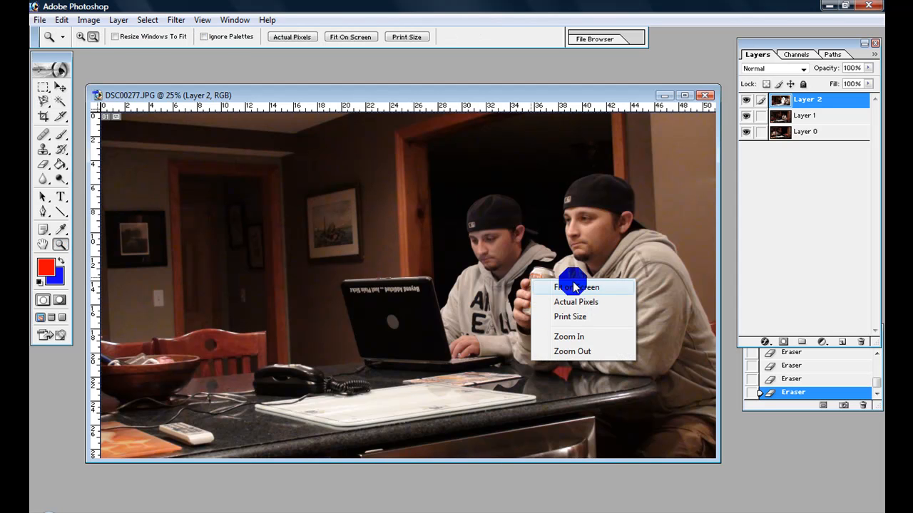
left_click(568, 336)
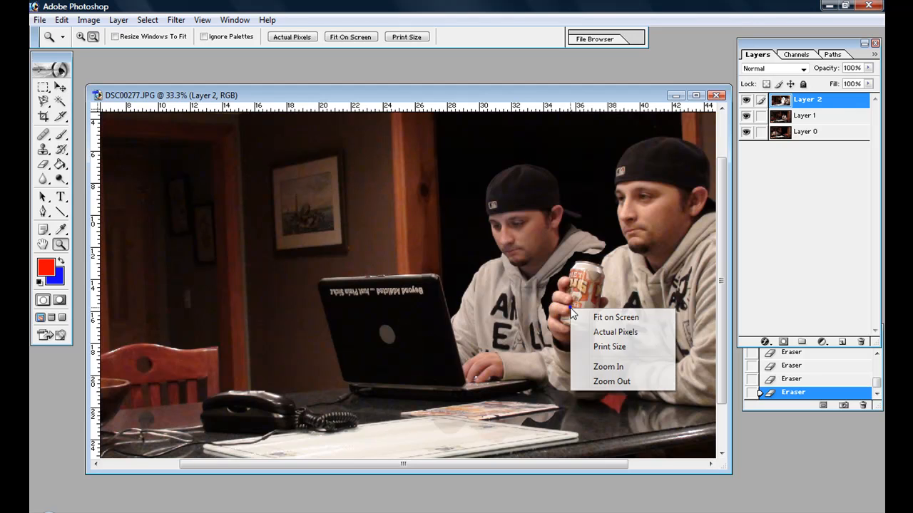
left_click(608, 365)
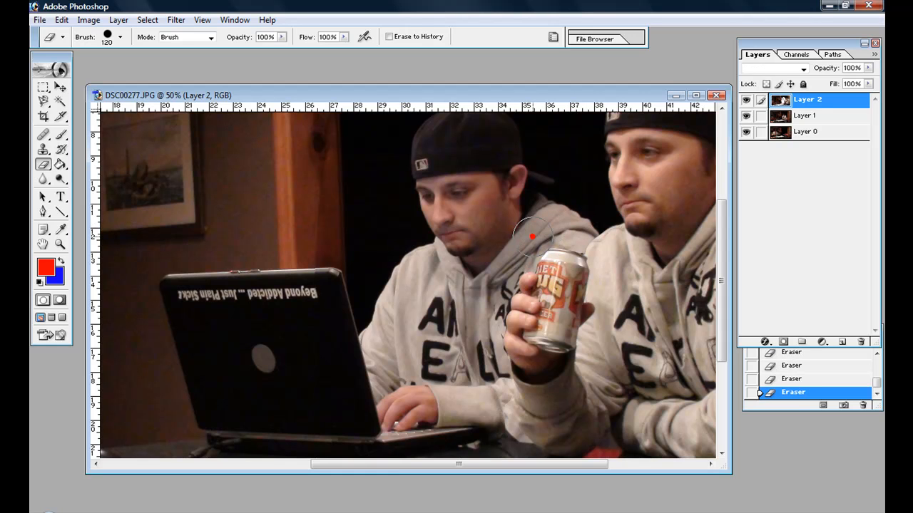
mouse_move(478, 316)
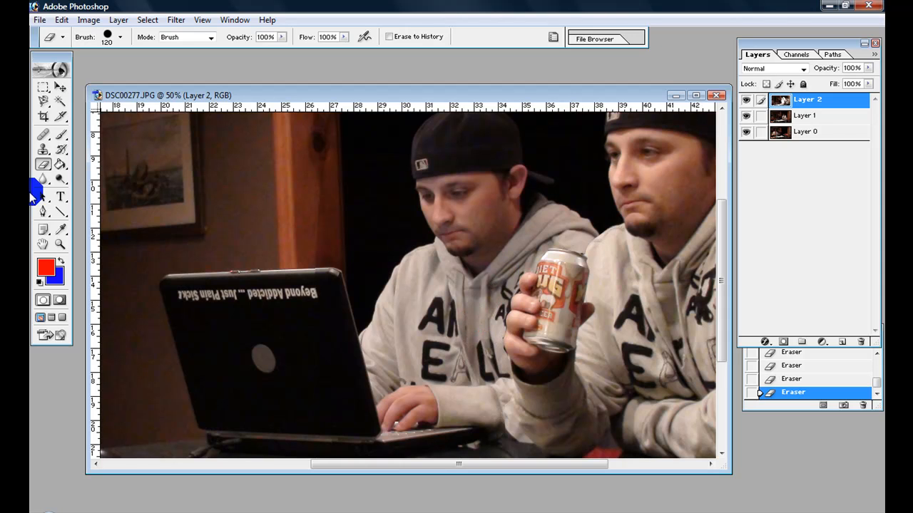
right_click(385, 334)
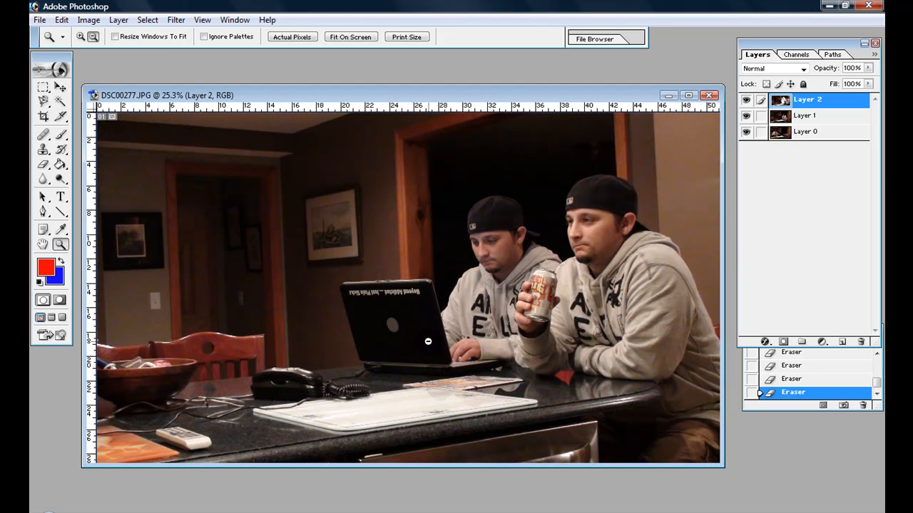
mouse_move(288, 268)
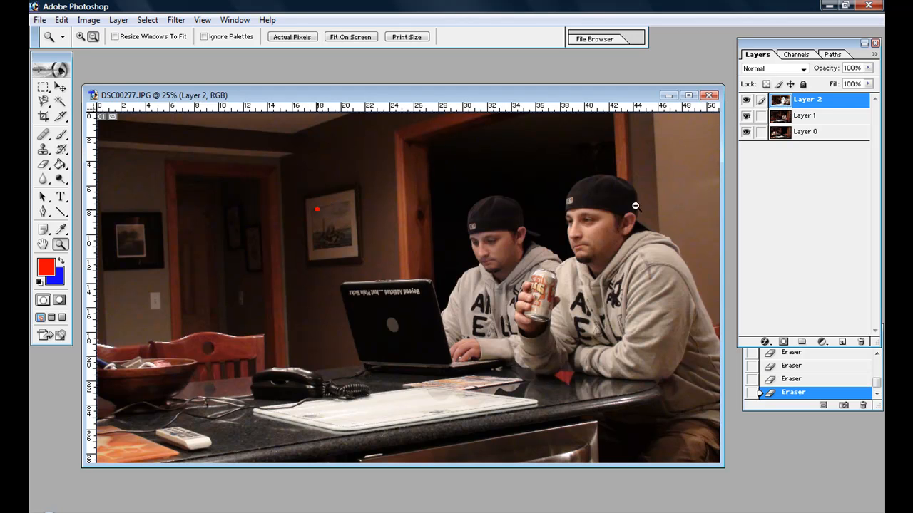
Marquee-select and delete the left side of Layer 2, leaving only the can-holding man on it
left_click(773, 100)
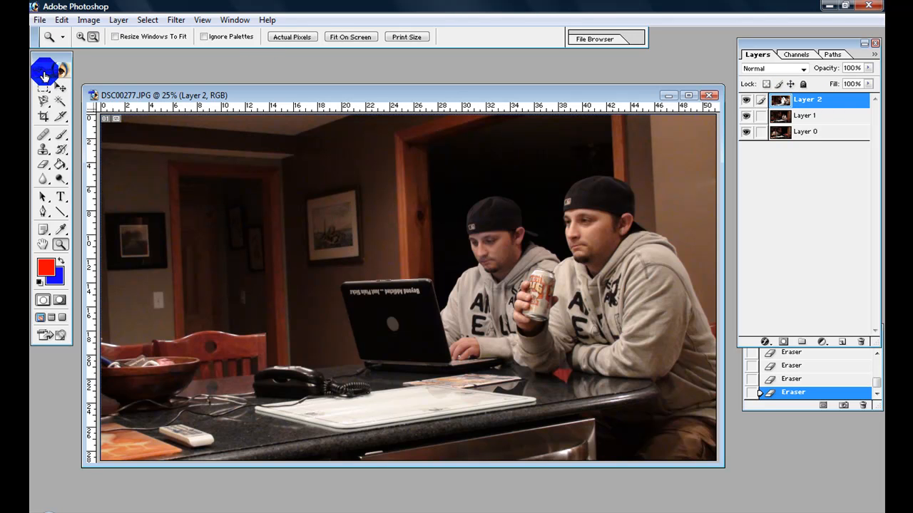
left_click(43, 68)
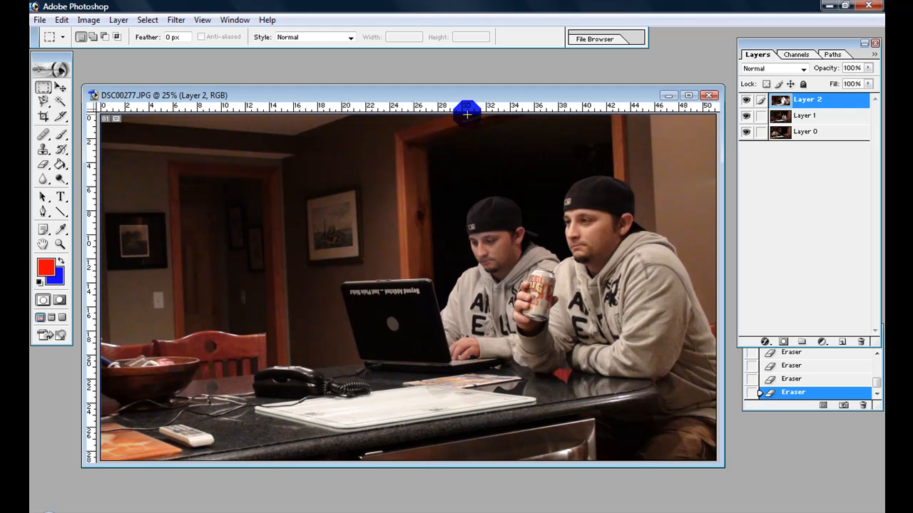
mouse_move(74, 99)
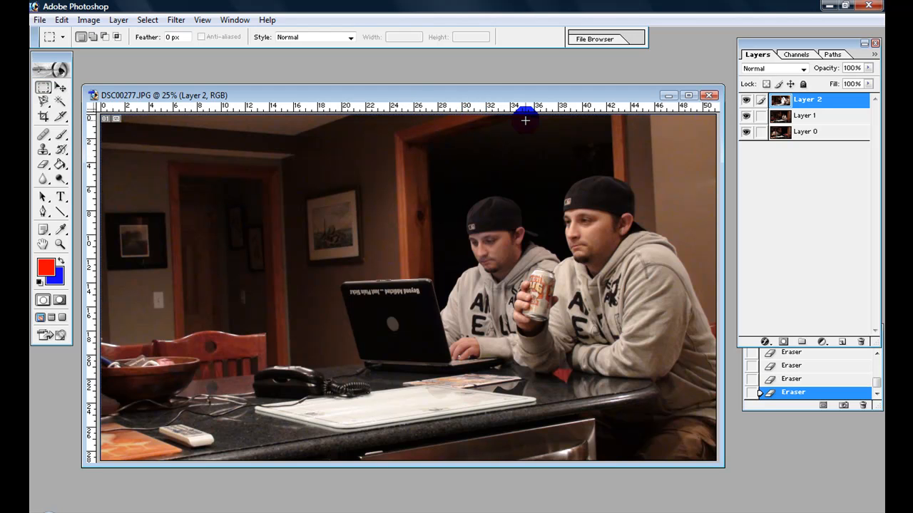
mouse_move(514, 114)
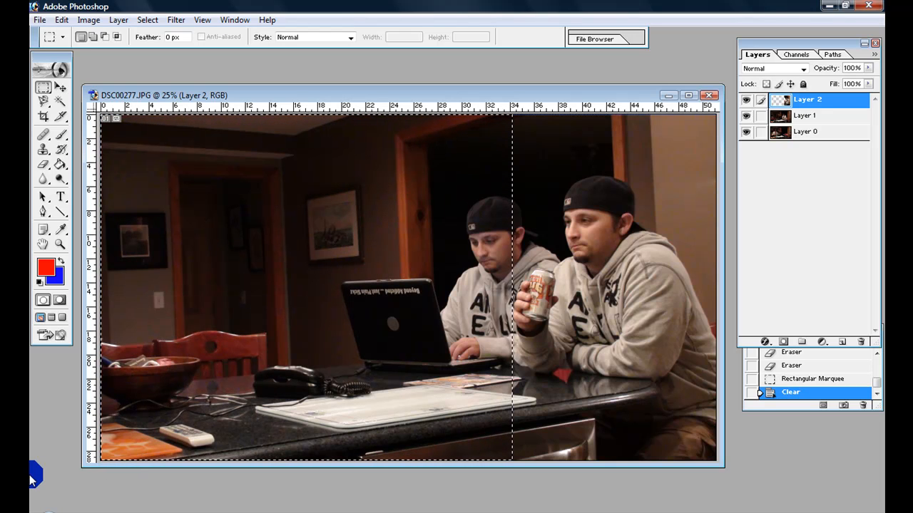
mouse_move(573, 153)
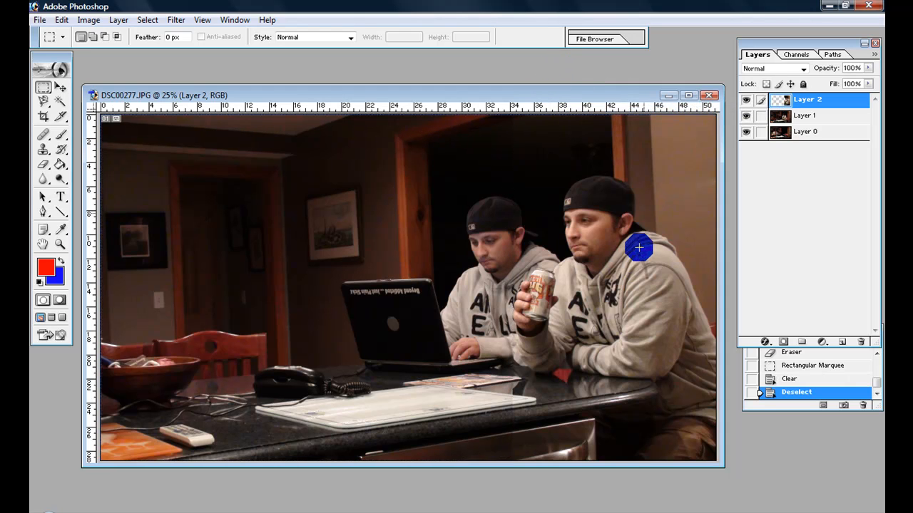
Delete the left portion of Layer 1 so the newspaper-reading man appears at the counter's end
left_click(804, 116)
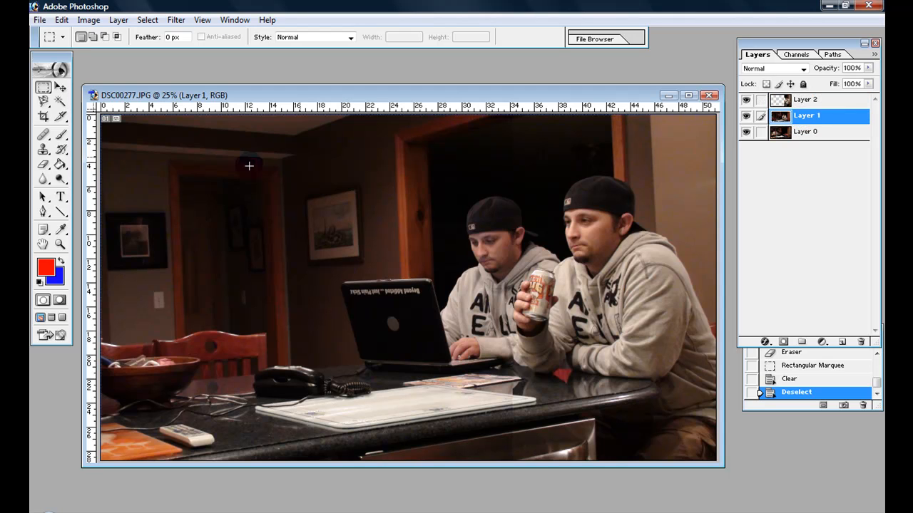
mouse_move(396, 126)
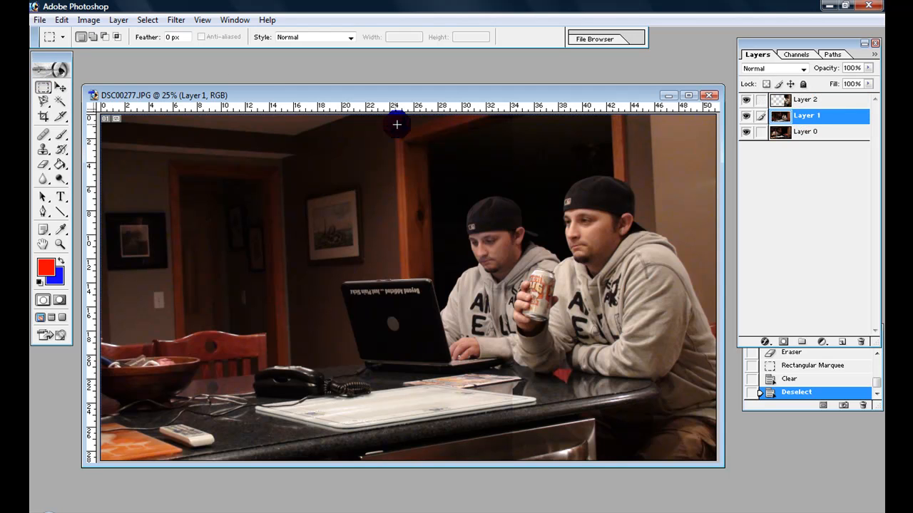
left_click_drag(396, 125, 255, 460)
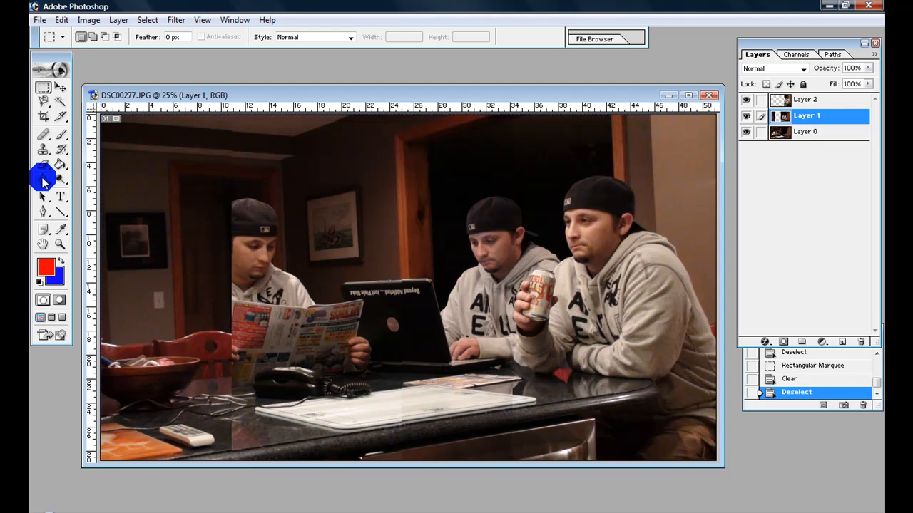
mouse_move(234, 408)
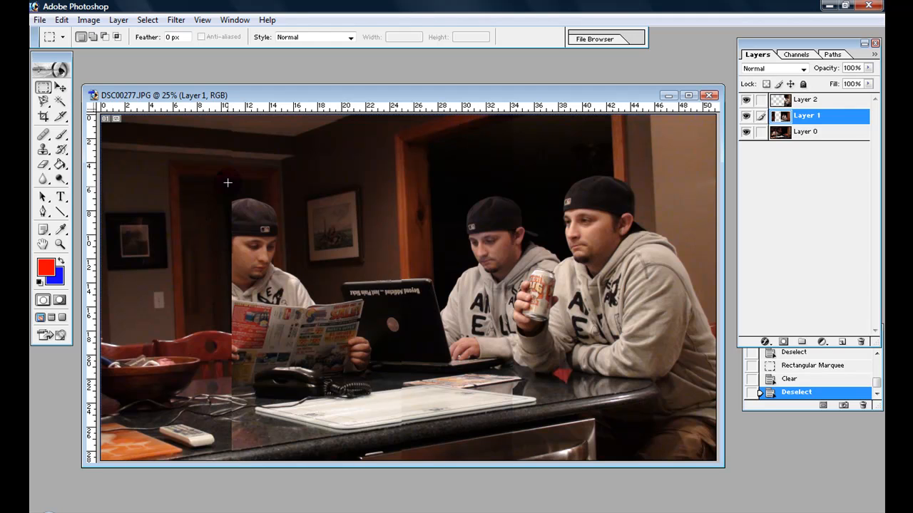
left_click(43, 164)
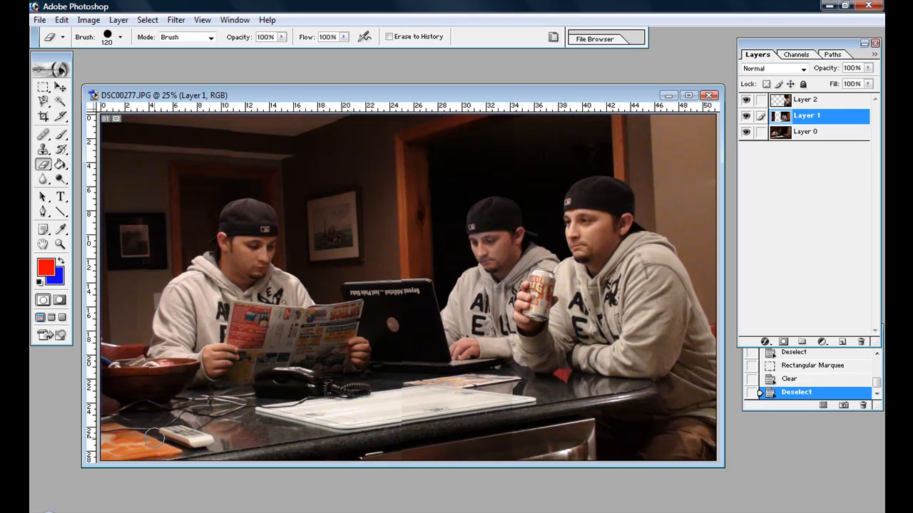
mouse_move(112, 149)
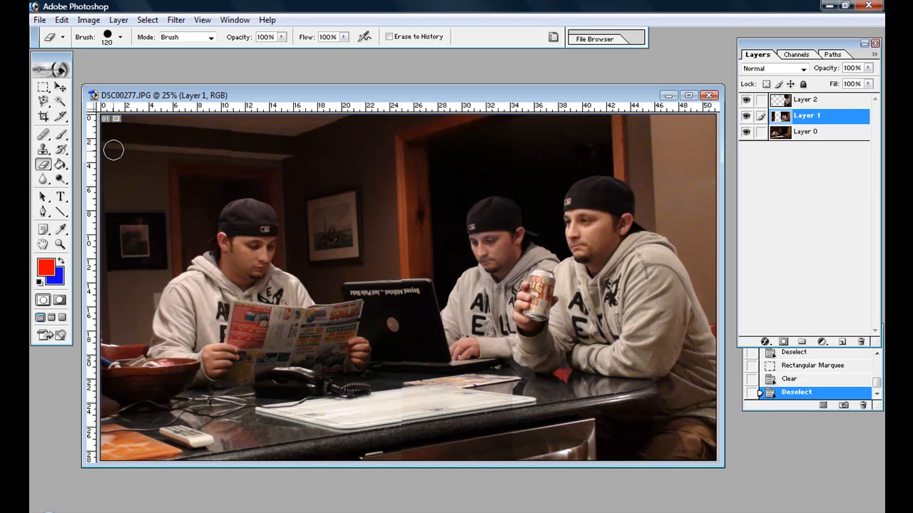
mouse_move(325, 271)
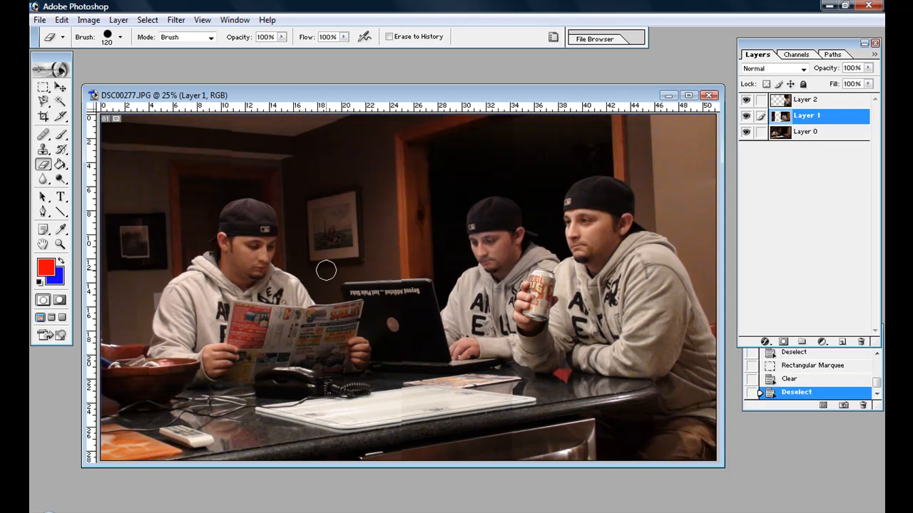
Erase along Layer 1's edge so the newspaper reader blends into the laptop user's area
left_click_drag(325, 271, 462, 359)
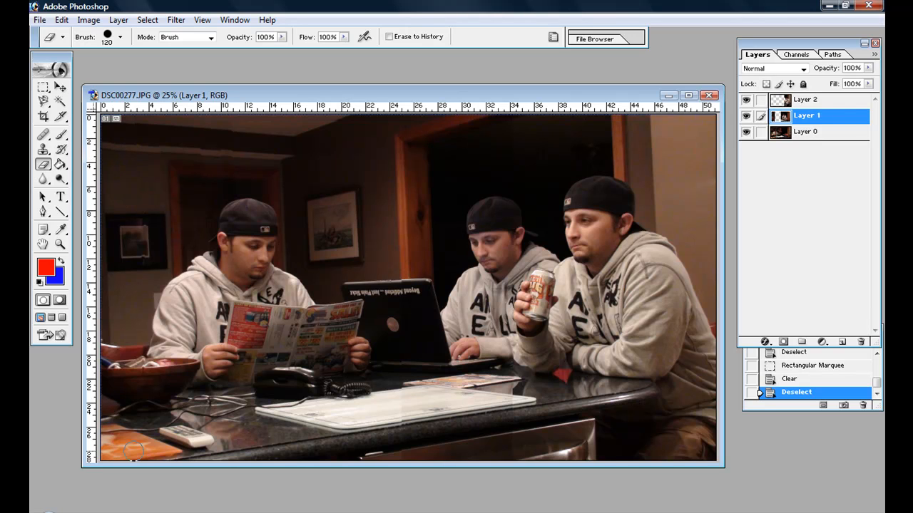
mouse_move(277, 311)
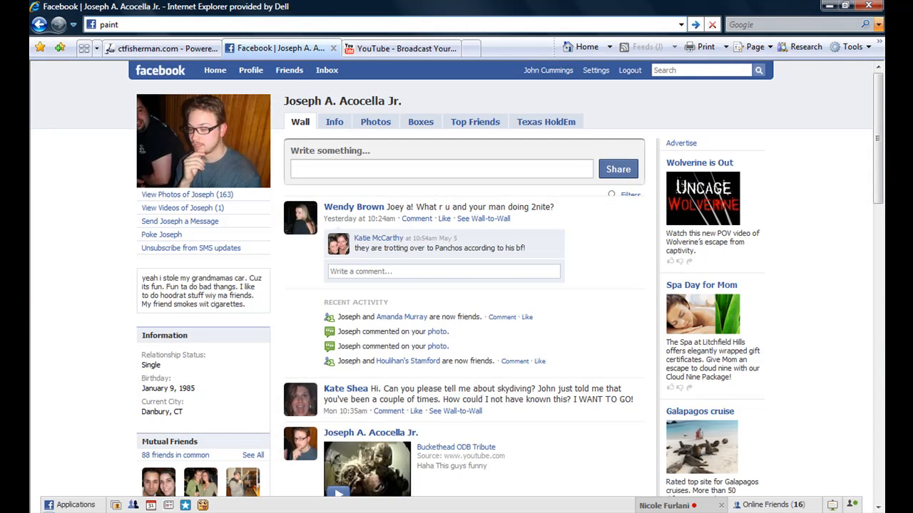
Go to paint.net in the Internet Explorer address bar
type(".net/")
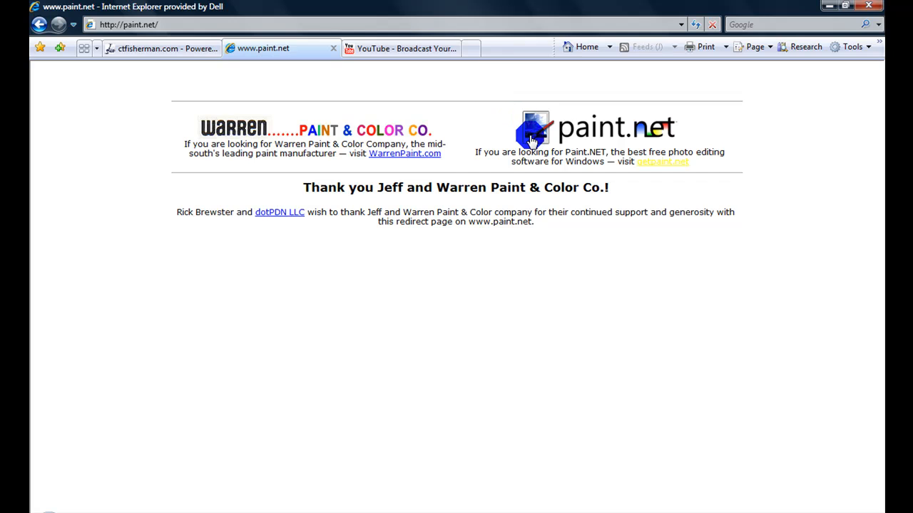
mouse_move(569, 140)
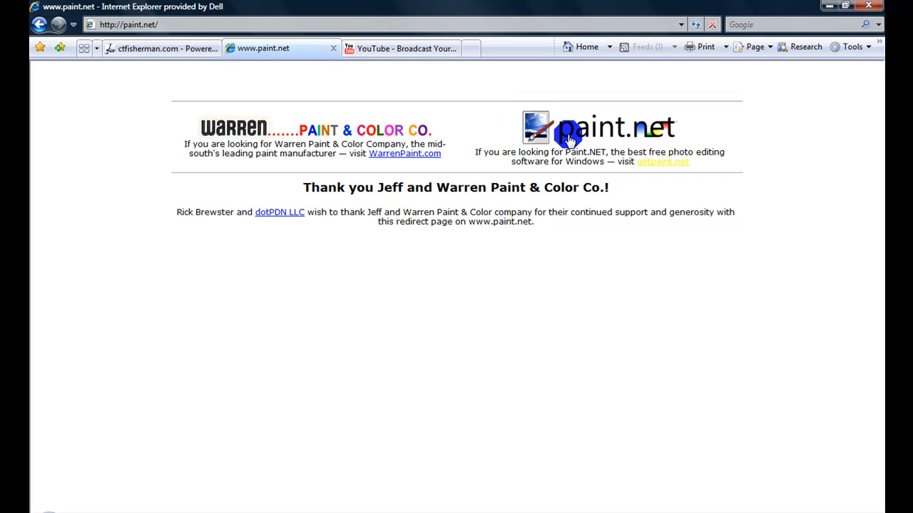
mouse_move(334, 49)
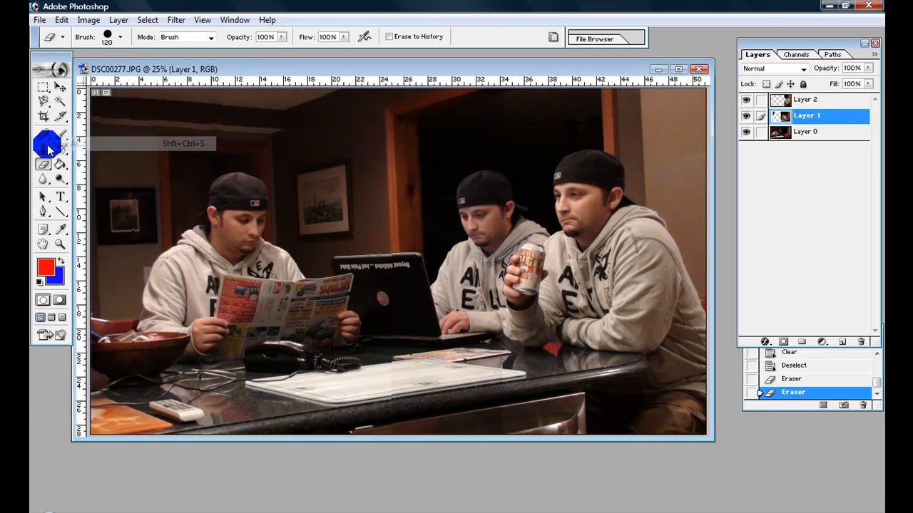
Save the composite as a JPEG named john in the clones folder, accepting the JPEG options
left_click(371, 348)
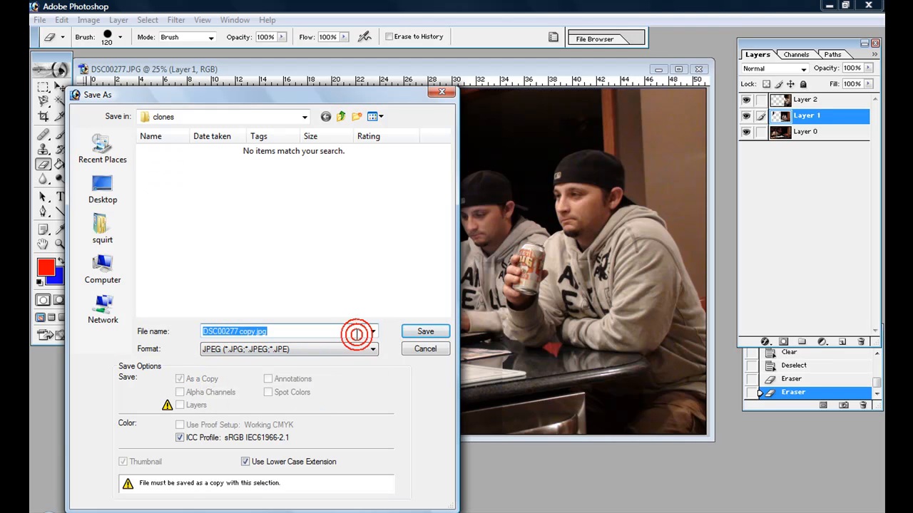
type("john")
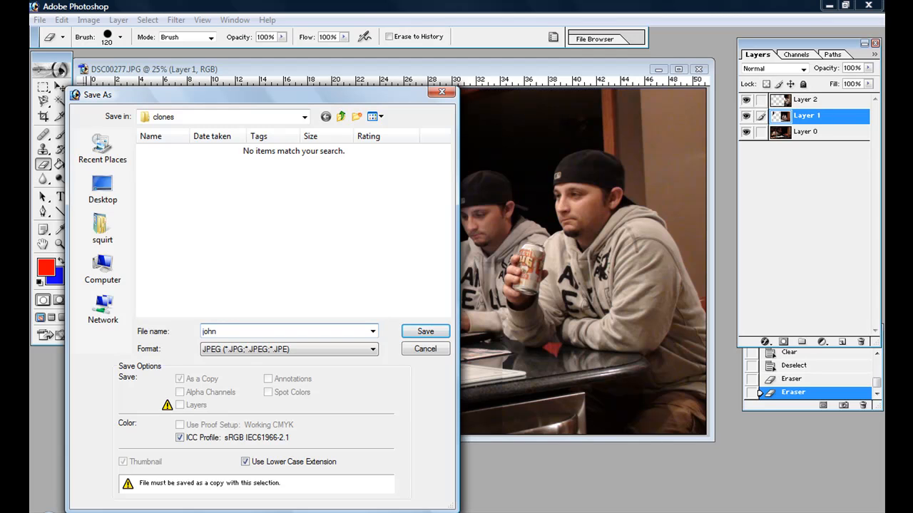
type("con")
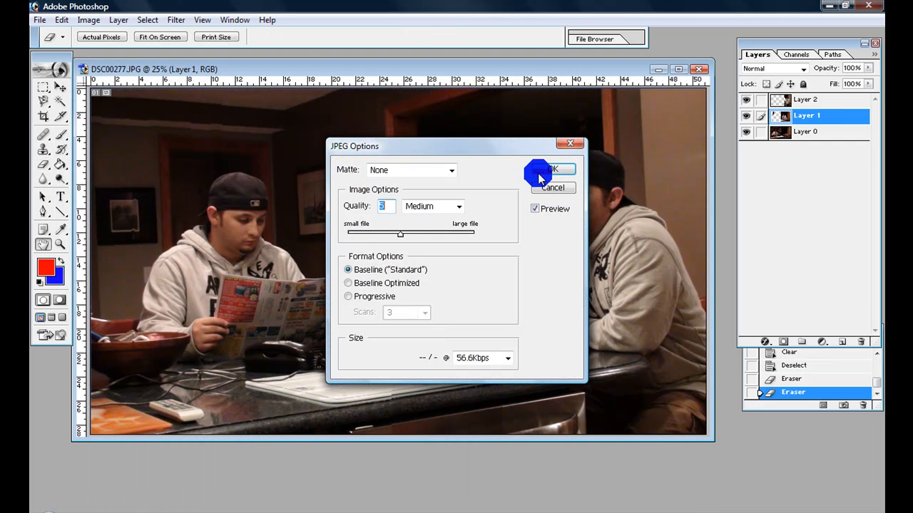
left_click(549, 171)
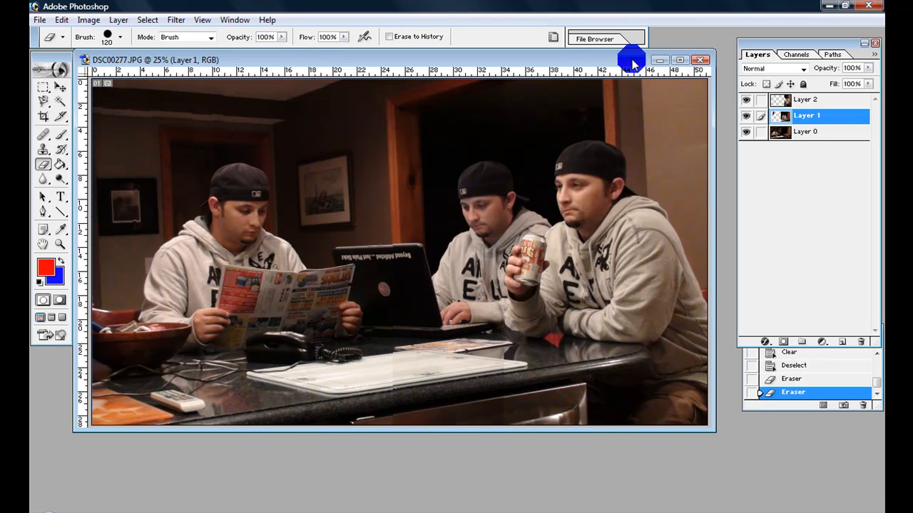
mouse_move(628, 63)
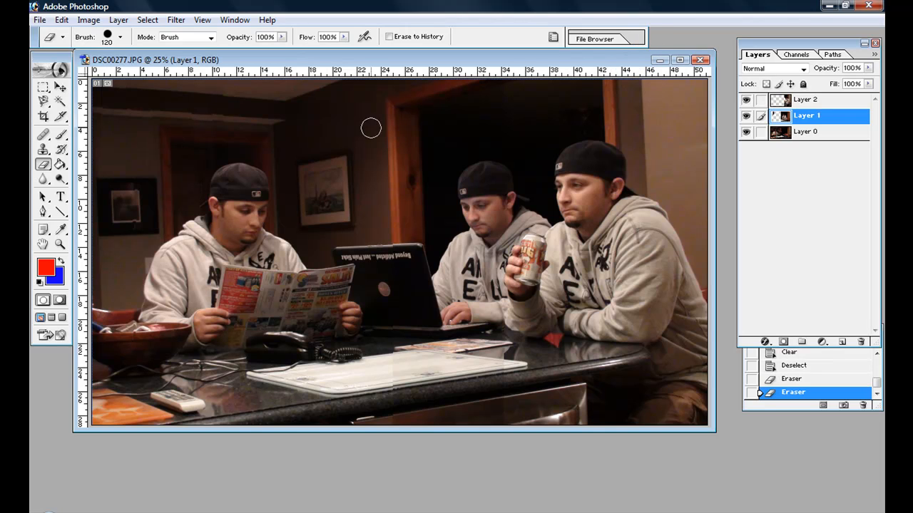
mouse_move(214, 200)
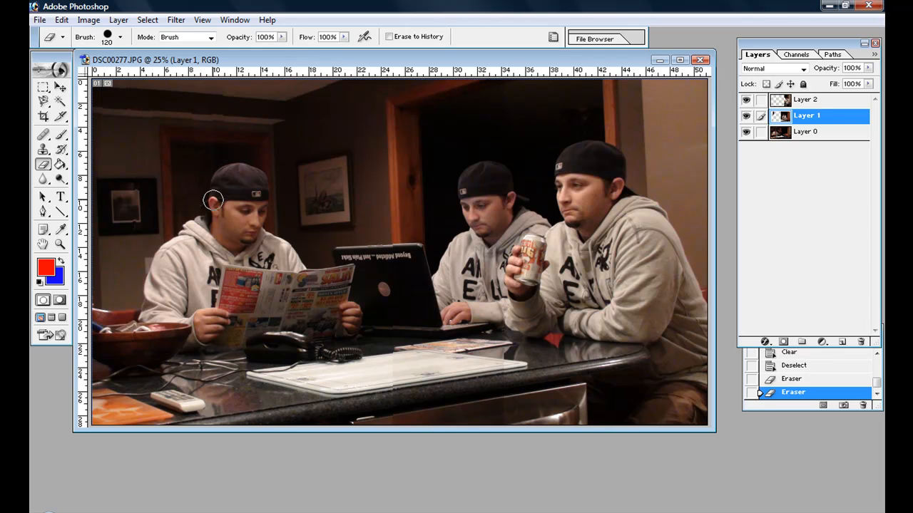